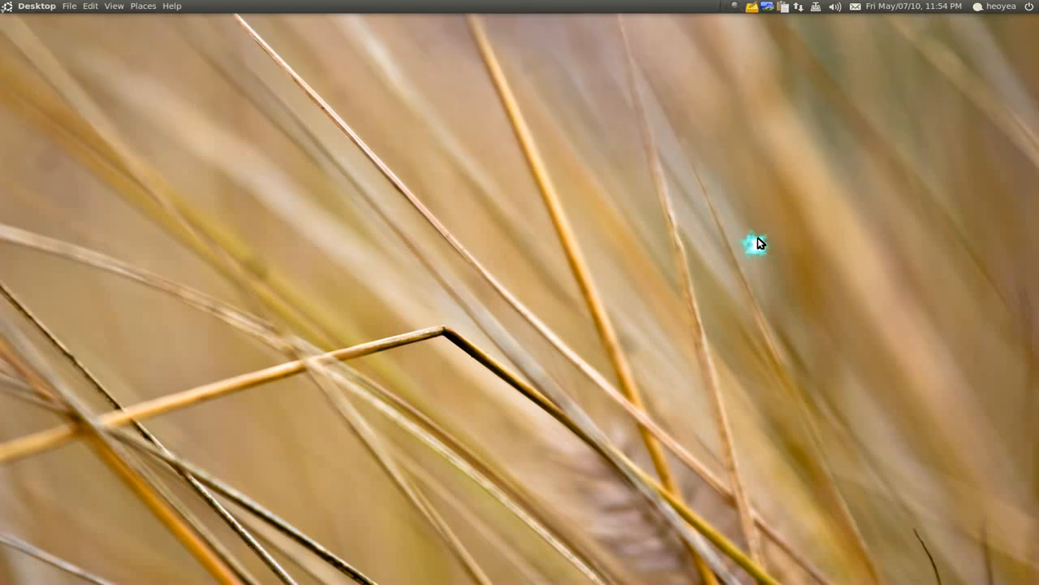
pyautogui.moveTo(761, 244)
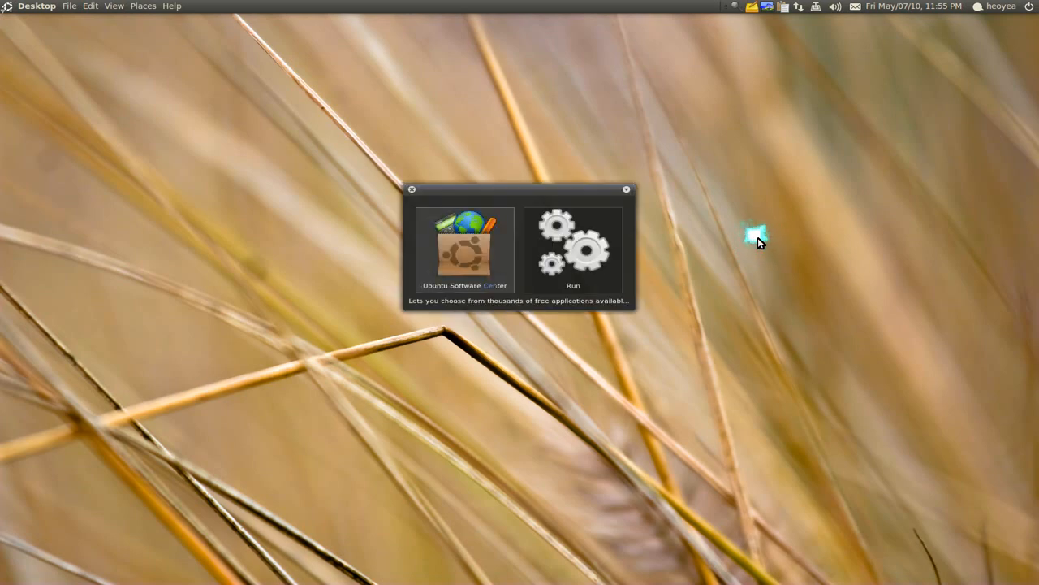
# Launch Ubuntu Software Center and search for 'xcalib'.
pyautogui.doubleClick(465, 247)
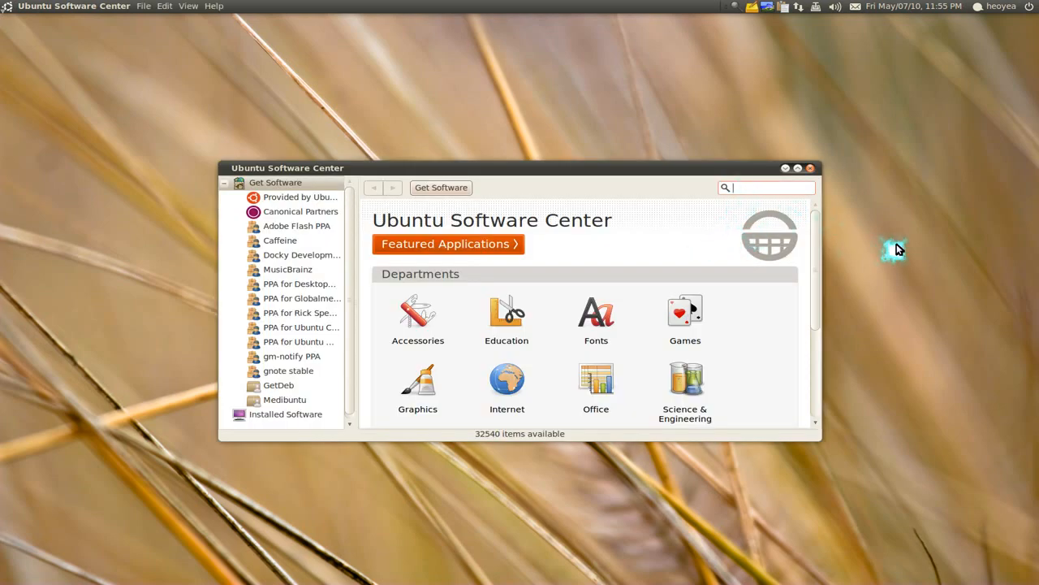
pyautogui.write('xcalib')
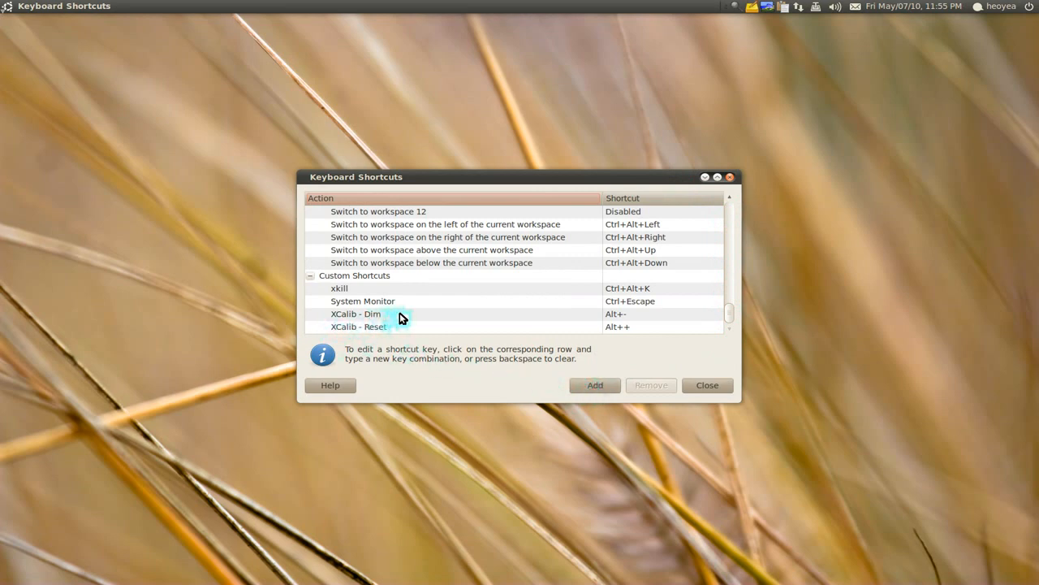
pyautogui.doubleClick(348, 313)
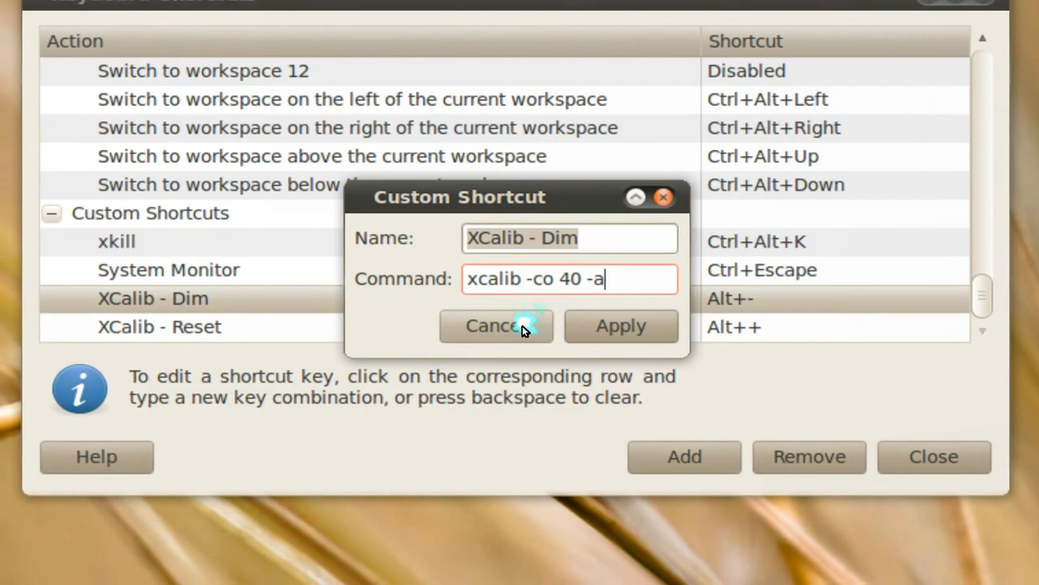
pyautogui.click(496, 326)
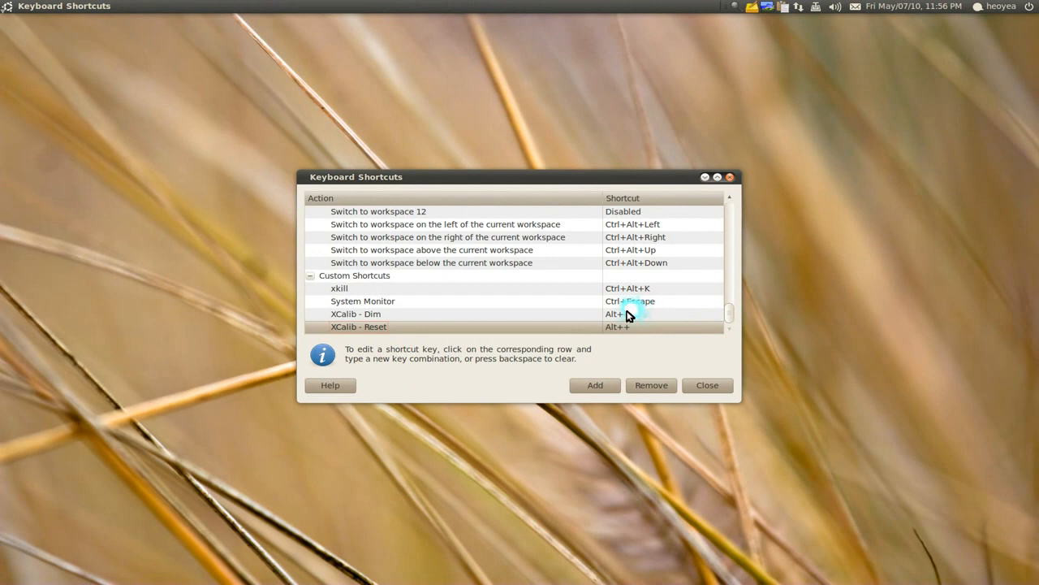
# Close Keyboard Shortcuts and drop down the Guake terminal with F12.
pyautogui.click(707, 385)
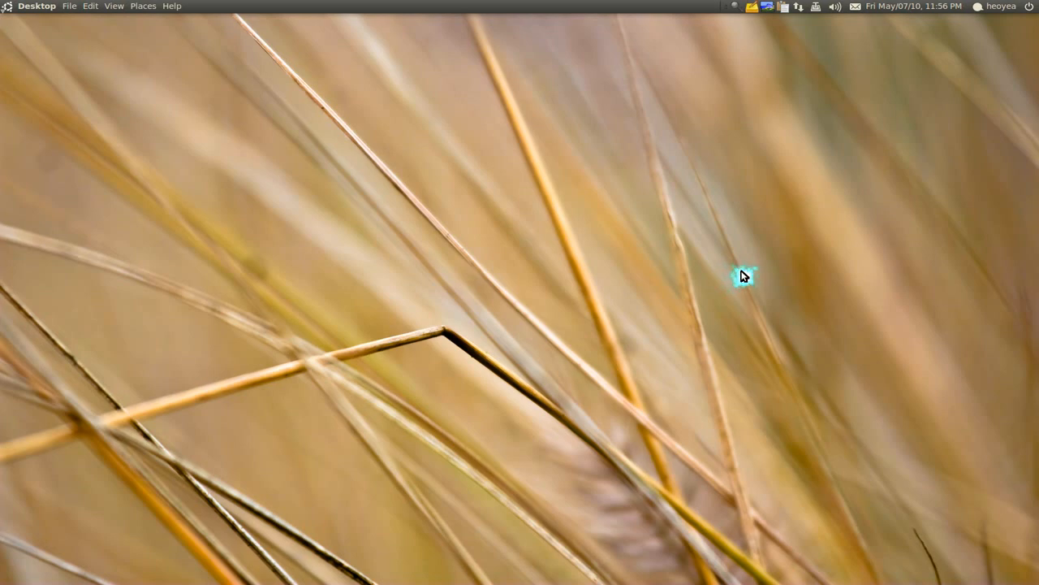
pyautogui.click(744, 275)
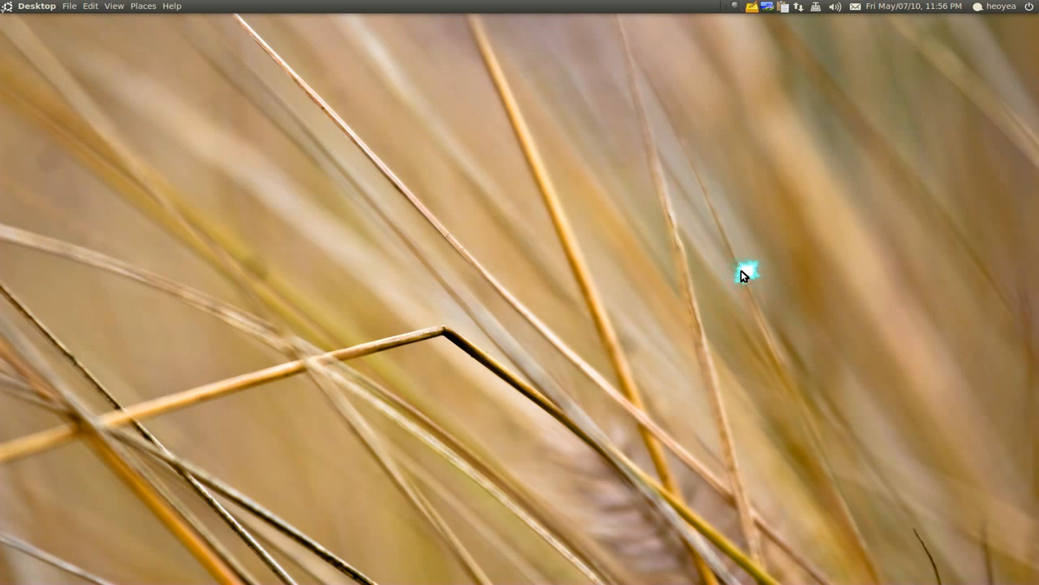
pyautogui.moveTo(241, 370)
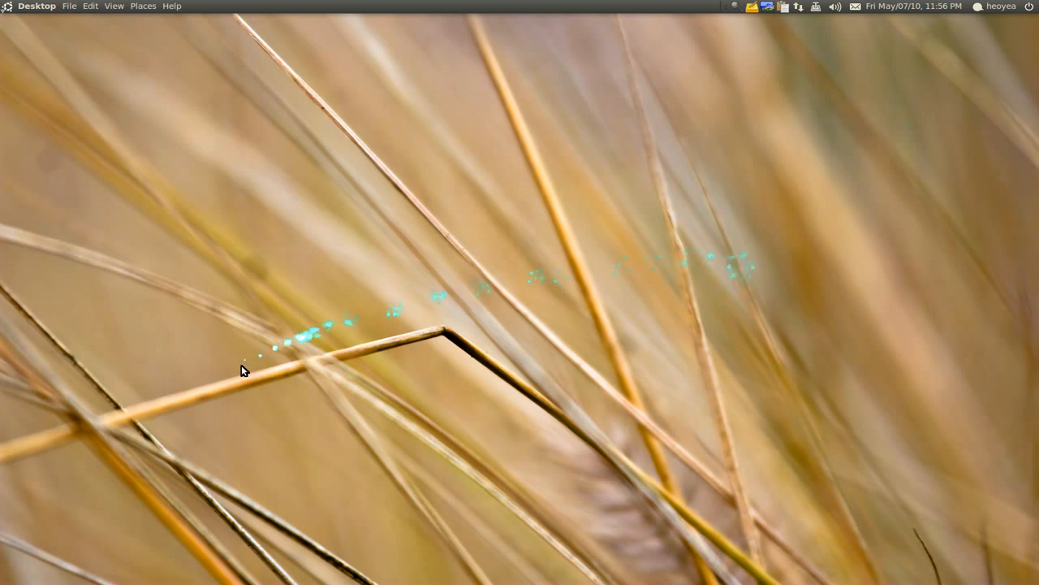
pyautogui.moveTo(225, 512)
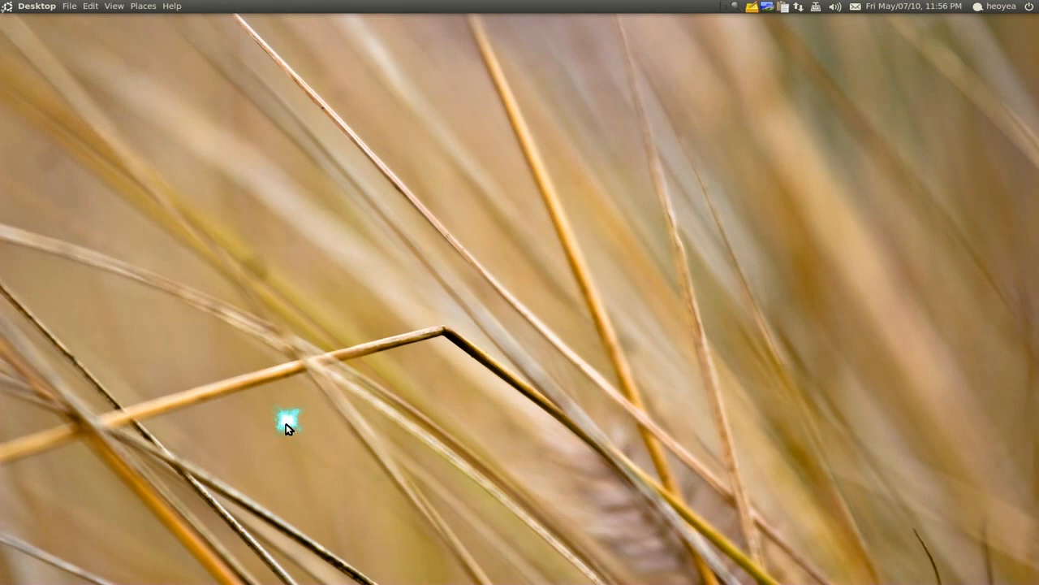
pyautogui.press('F12')
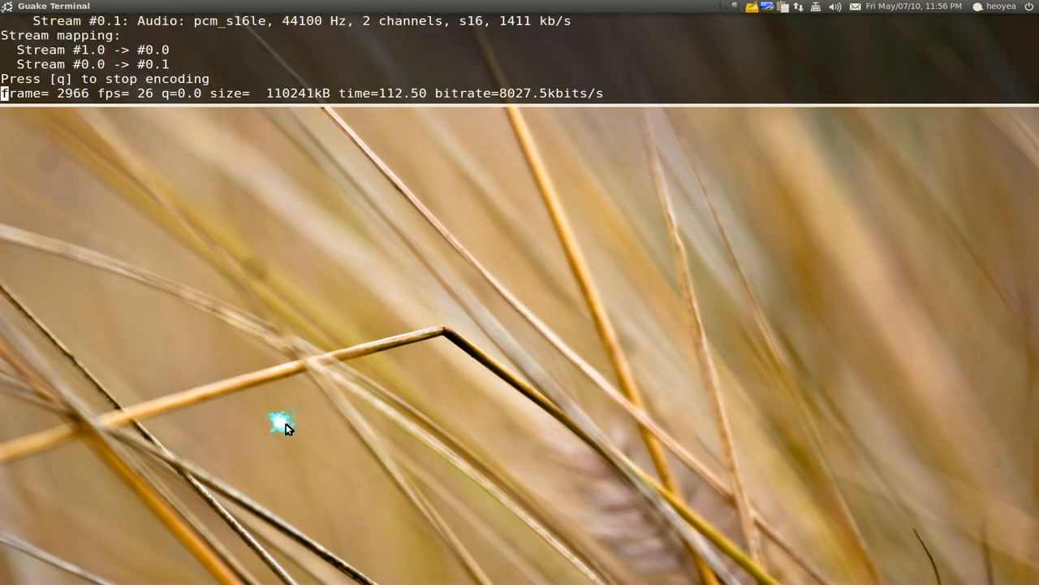